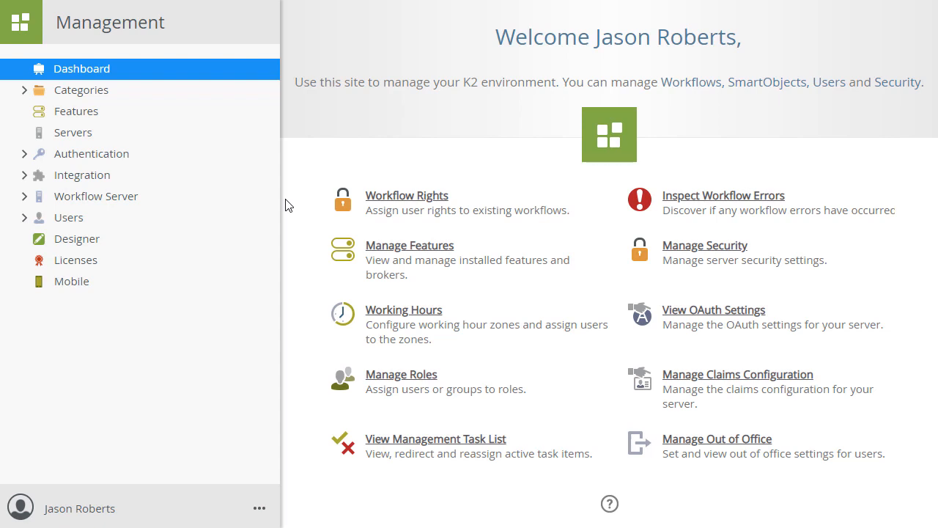
Open the SmartObjects folder under Categories > K2 Learning > Currency Conversion.
click(23, 90)
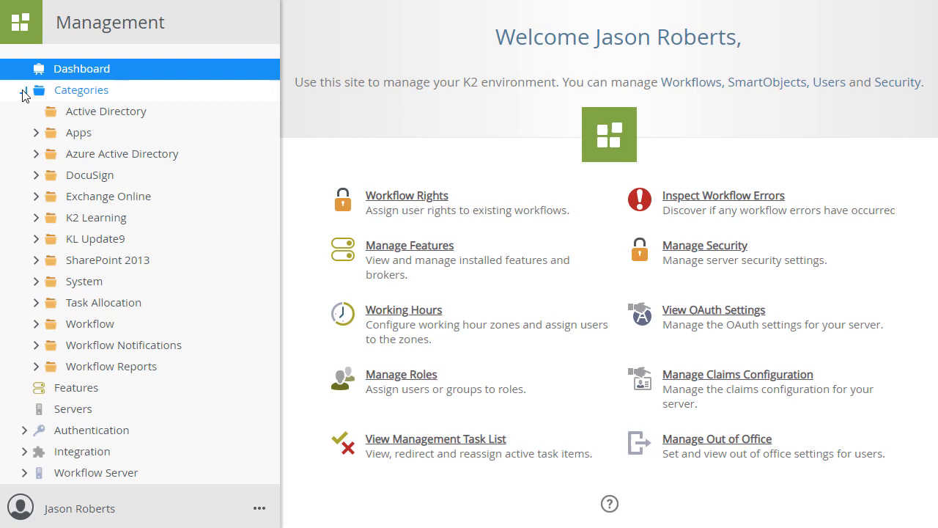
click(35, 217)
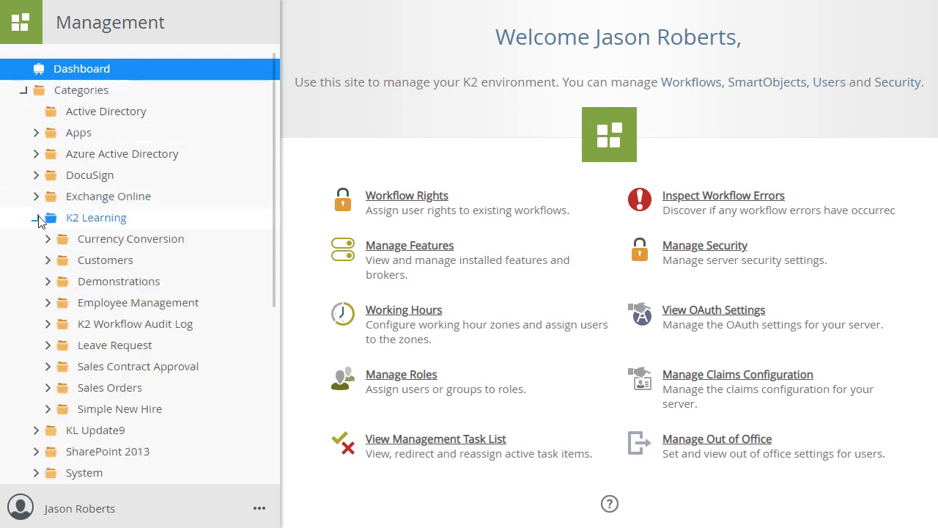
click(131, 238)
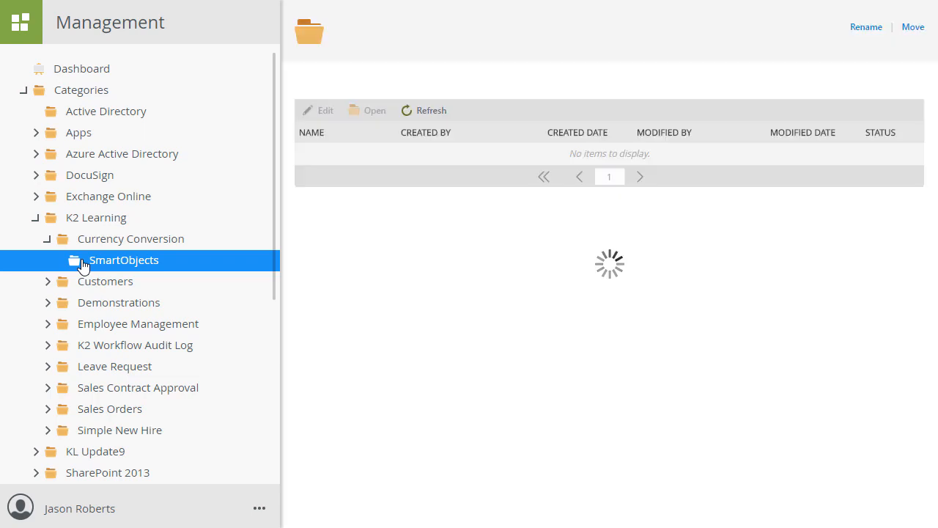
click(124, 260)
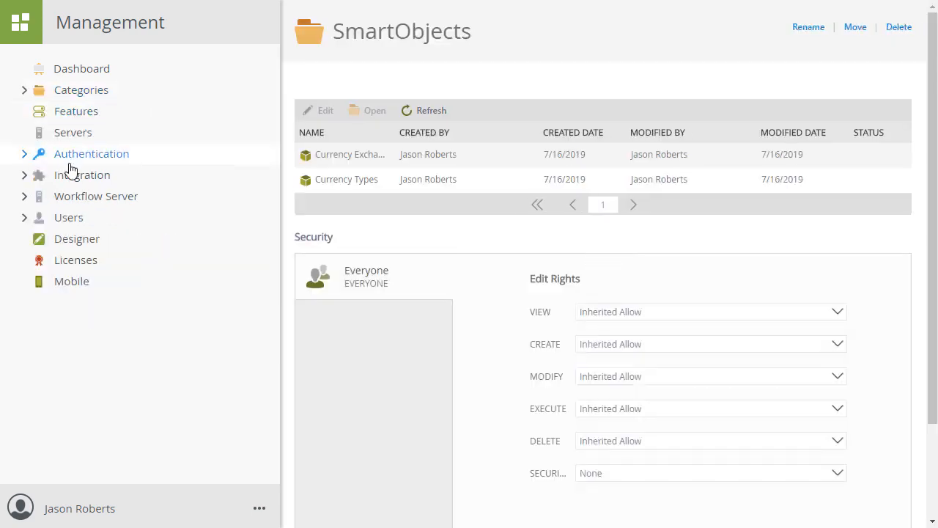
Show all SmartObjects under Integration and quick-search 'Currency ex' to filter them.
click(82, 174)
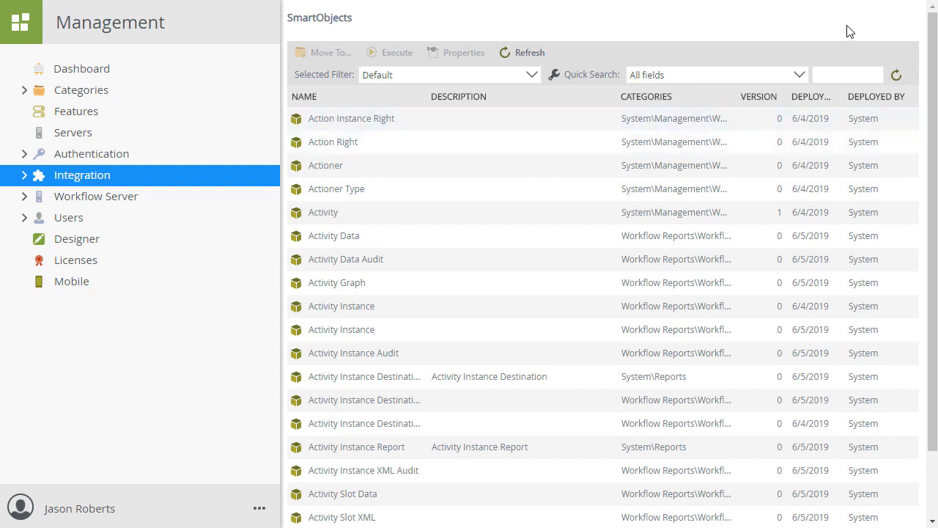
text(Currency ex)
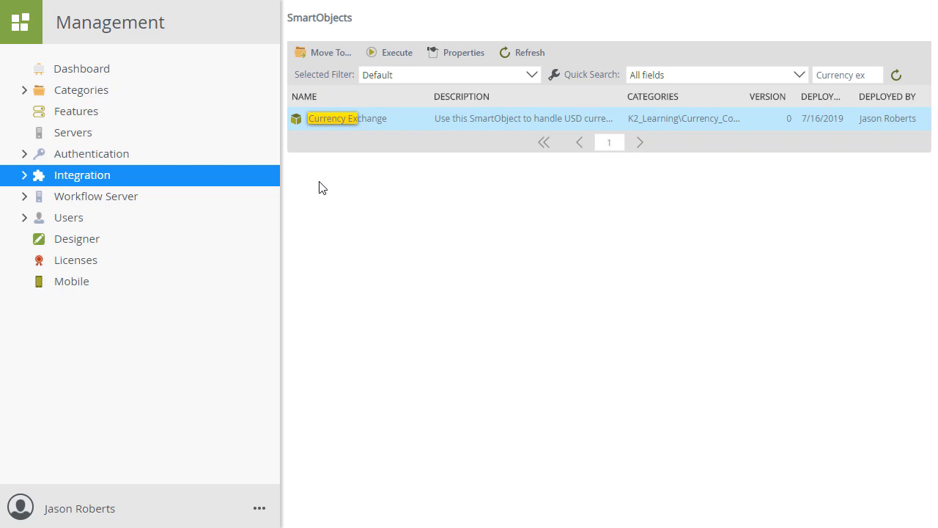
click(330, 52)
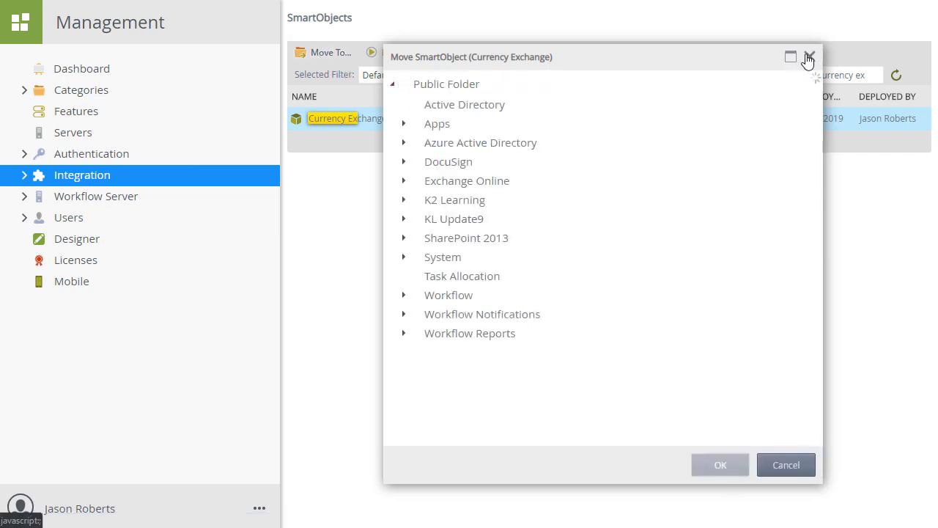
click(809, 57)
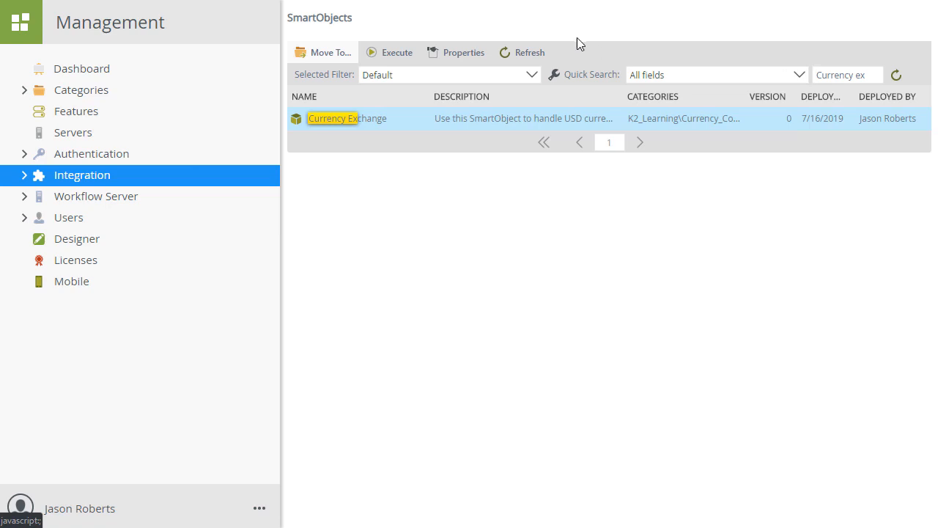
mouse_move(469, 25)
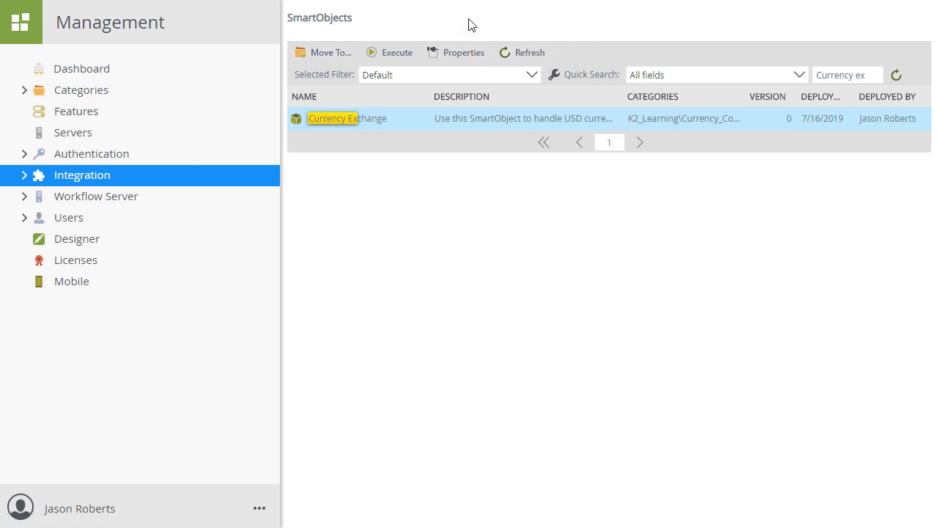
click(462, 52)
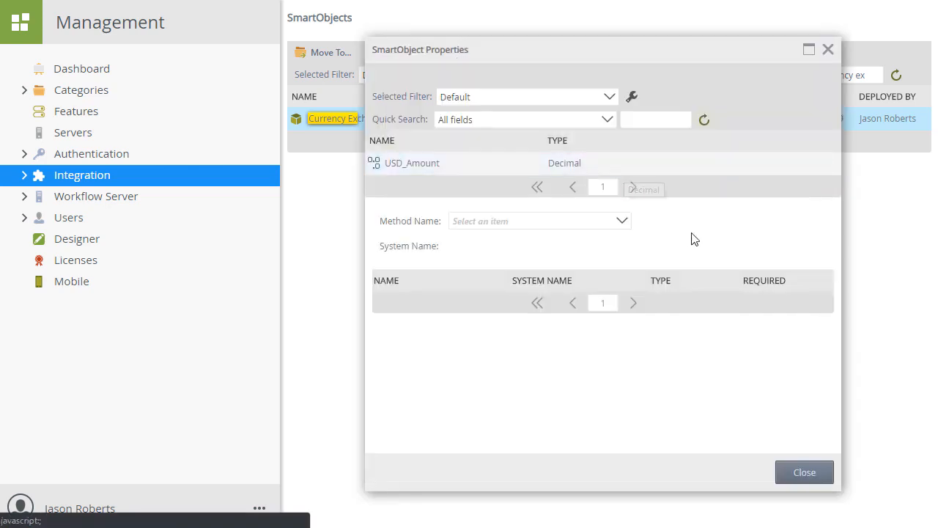
mouse_move(763, 233)
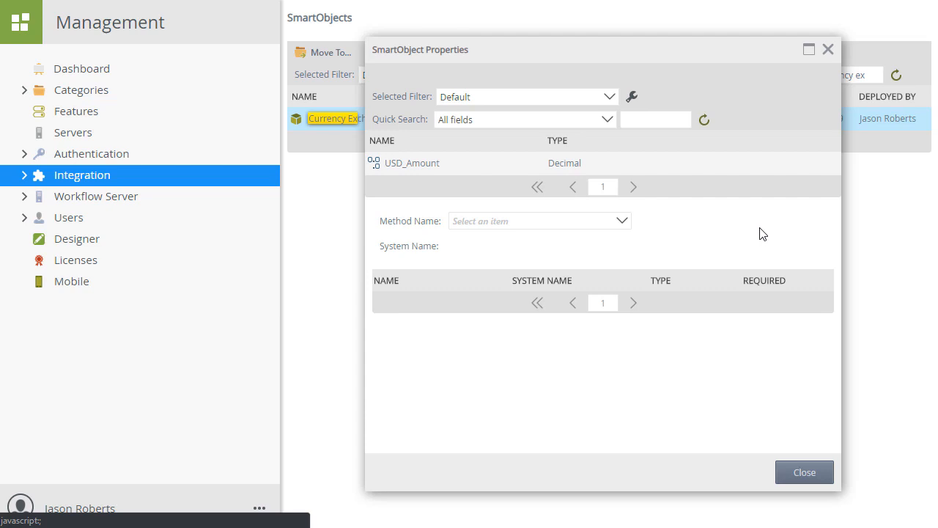
mouse_move(724, 232)
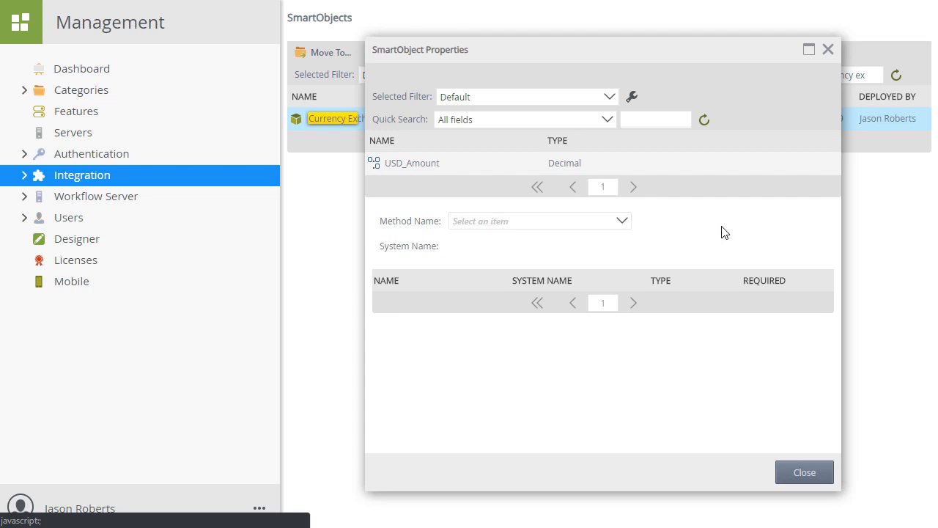
click(622, 221)
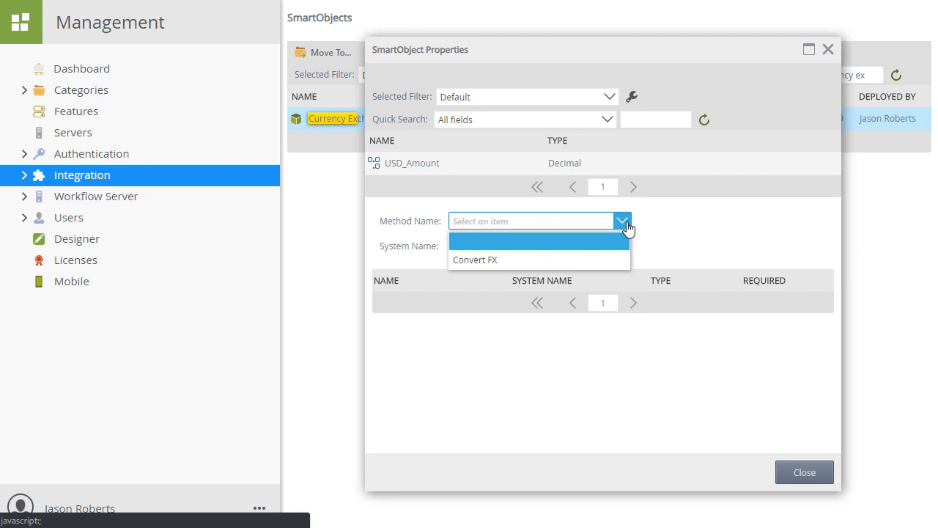
click(475, 260)
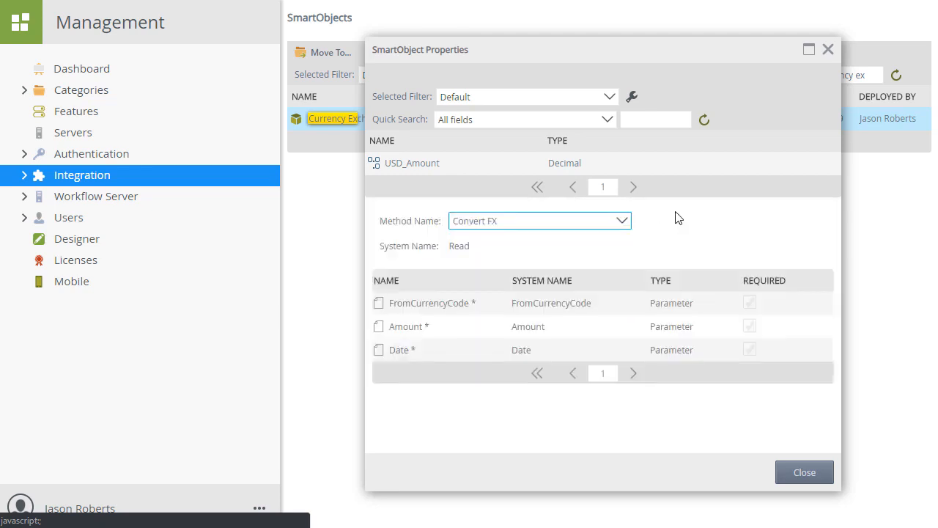
mouse_move(696, 222)
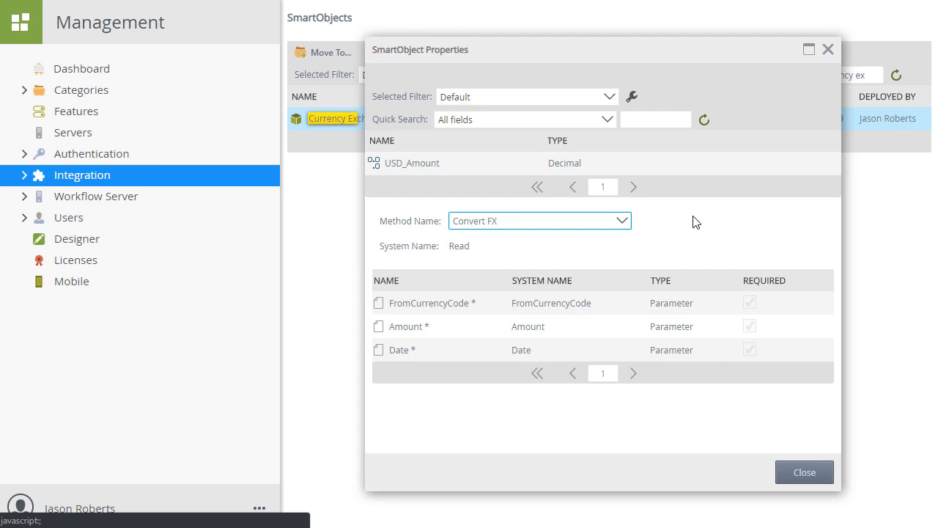
click(804, 471)
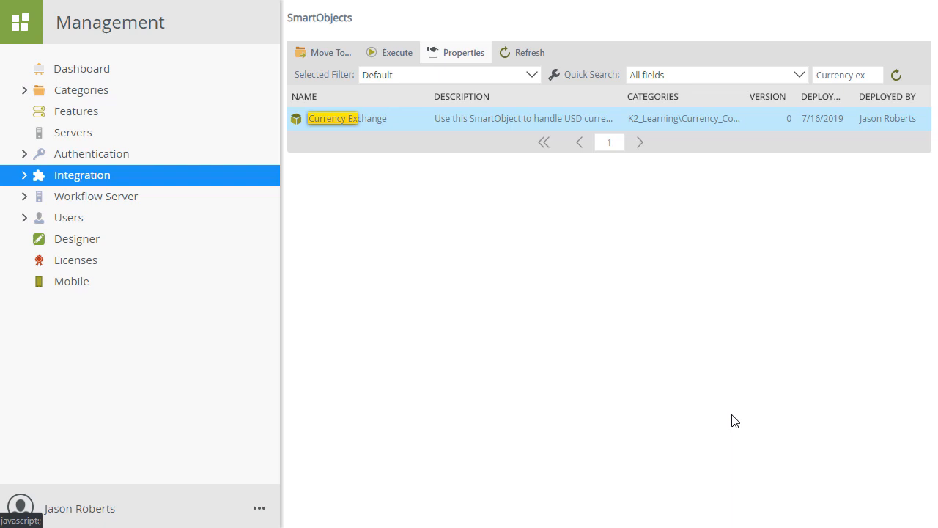
Start executing Currency Exchange and select the Convert FX method.
click(389, 52)
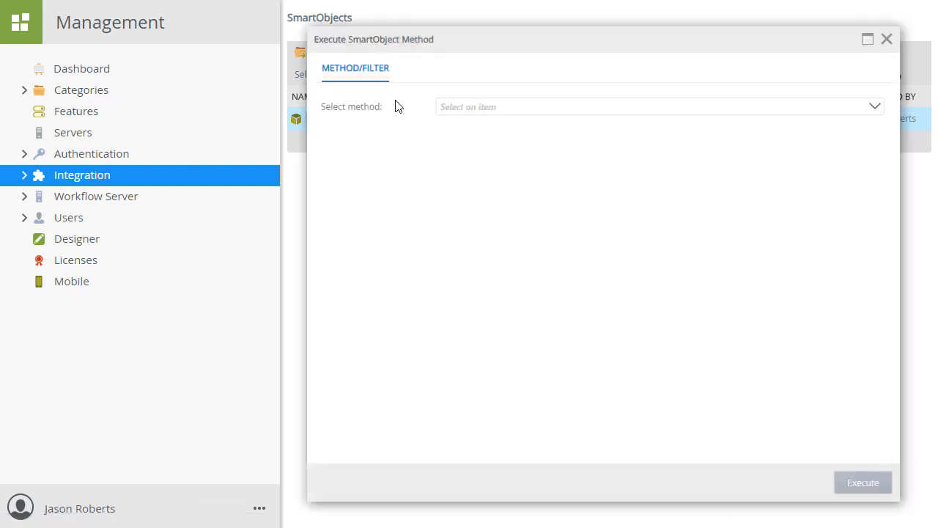
click(875, 107)
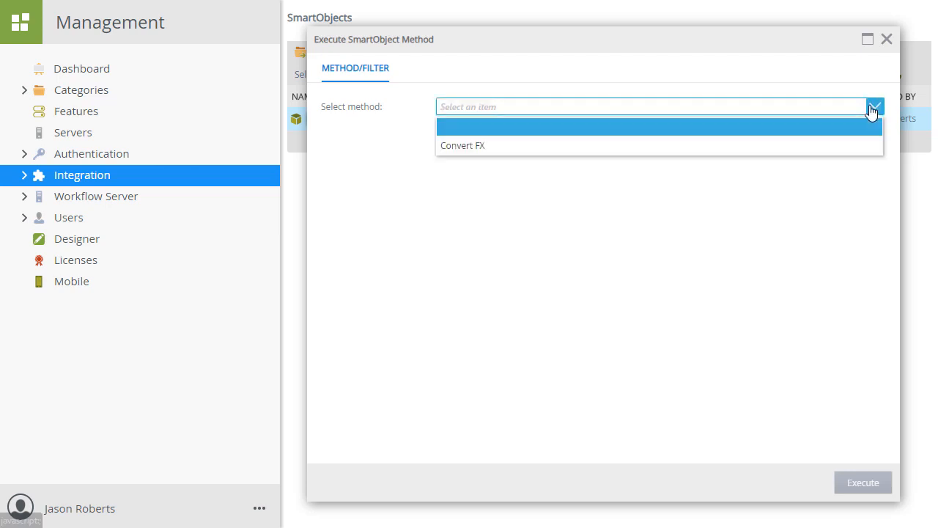
mouse_move(654, 118)
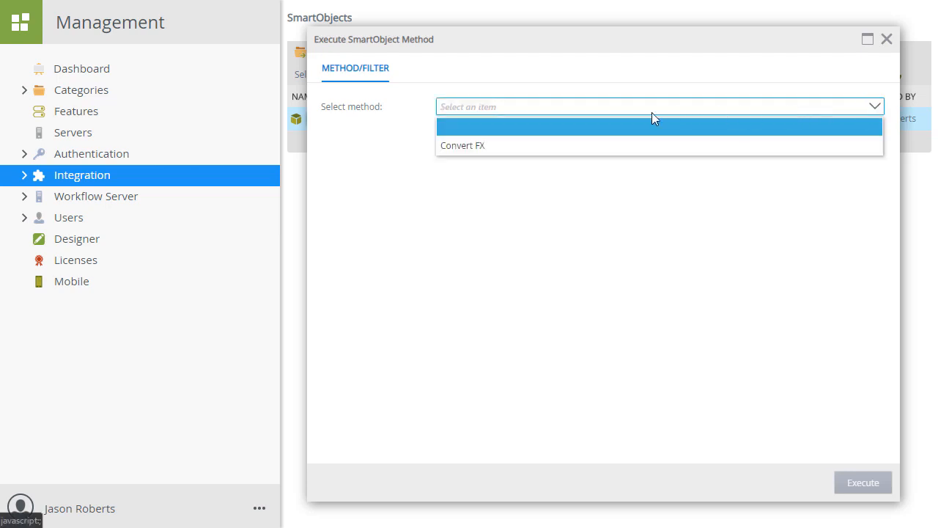
click(463, 145)
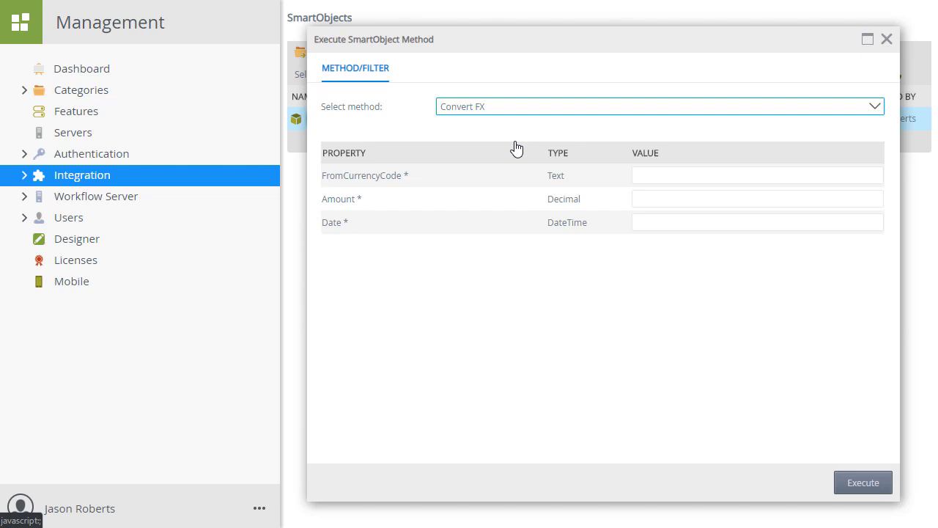
mouse_move(519, 149)
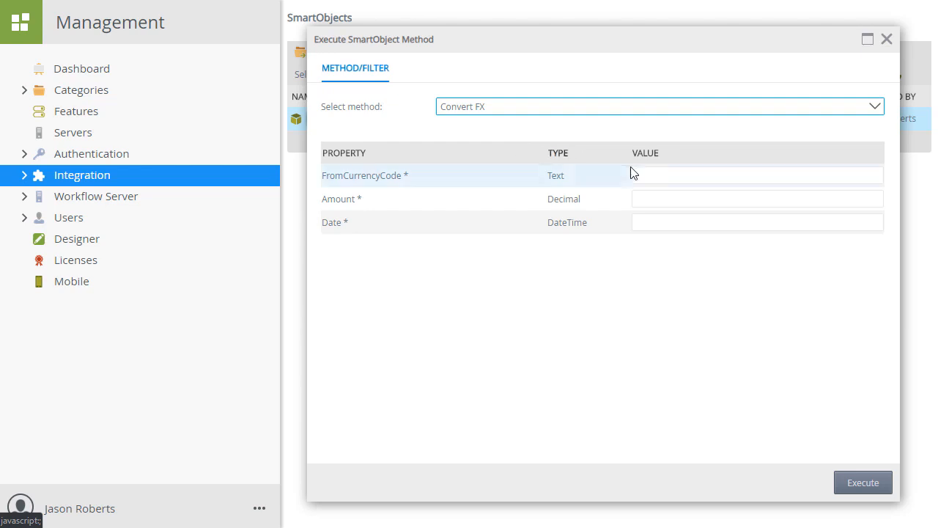
Execute Convert FX with ZAR, 10000 and 7/16/2019, returning 718.75 USD.
text(ZAR)
text(7/16)
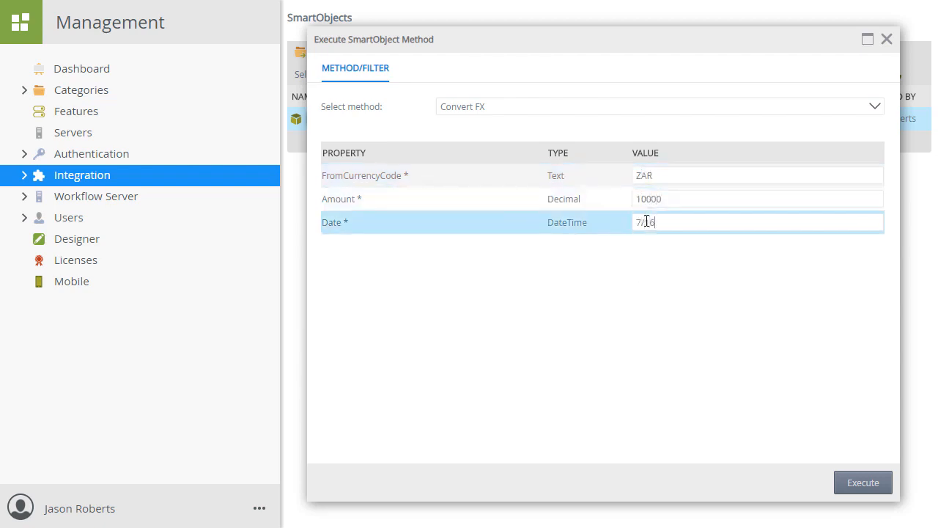
text(/2019)
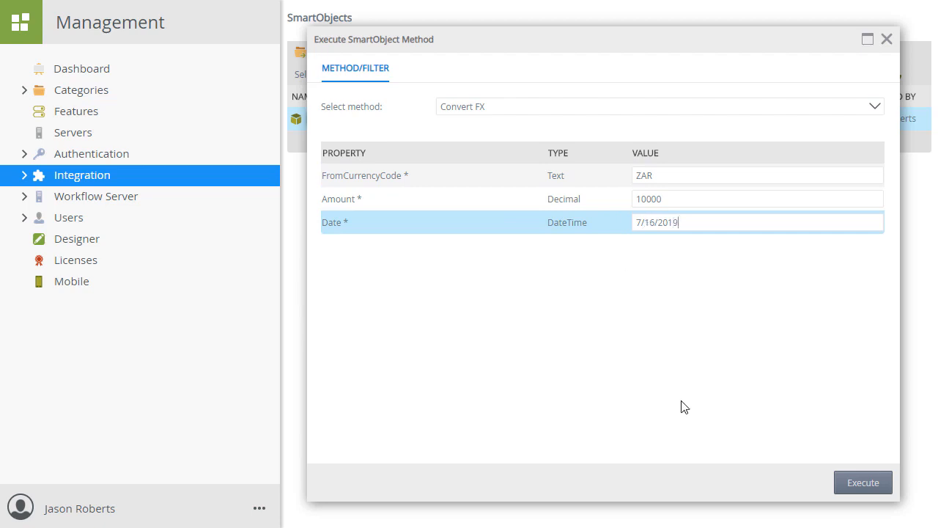
click(862, 483)
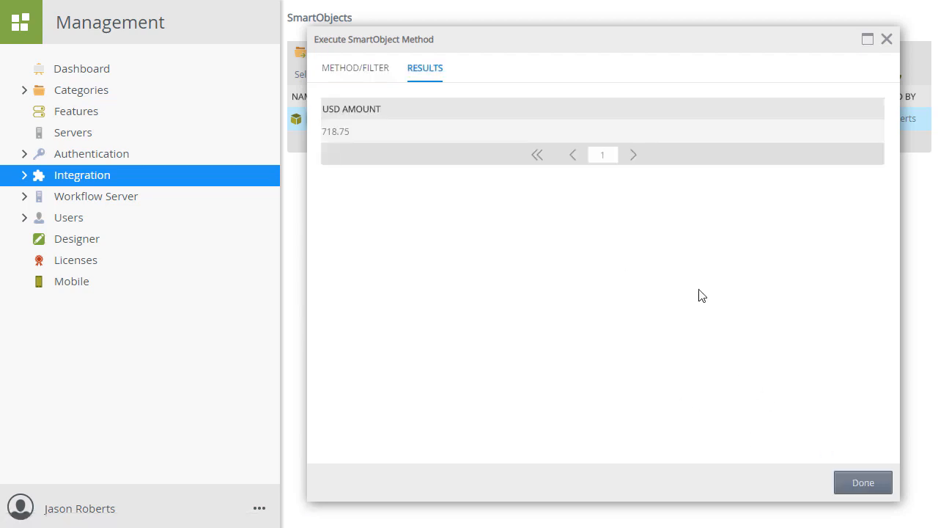